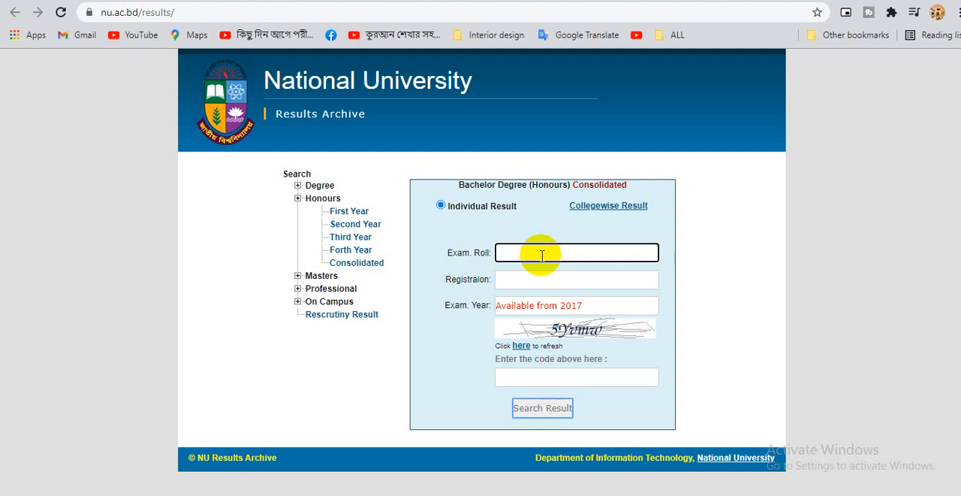
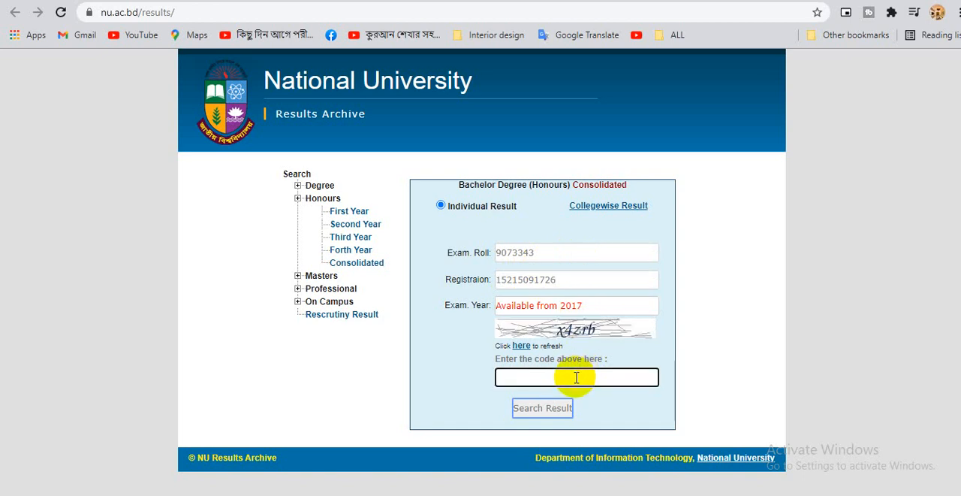
mouse_move(601, 352)
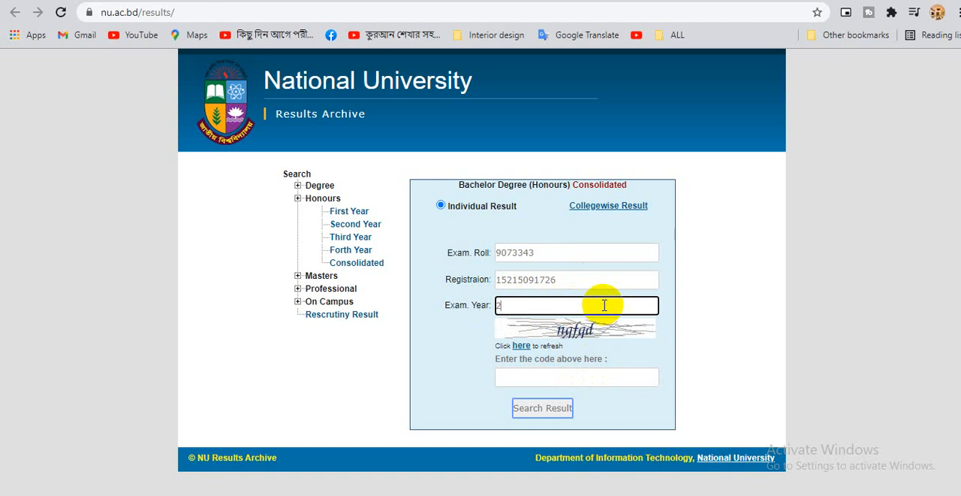
Enter exam year 2019 and the verification code thNmz to complete the search fields.
text(019)
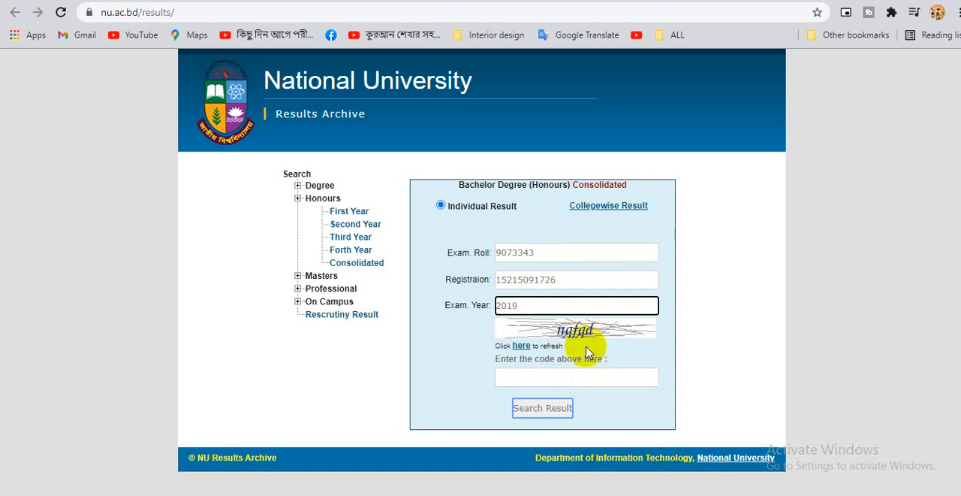
click(521, 346)
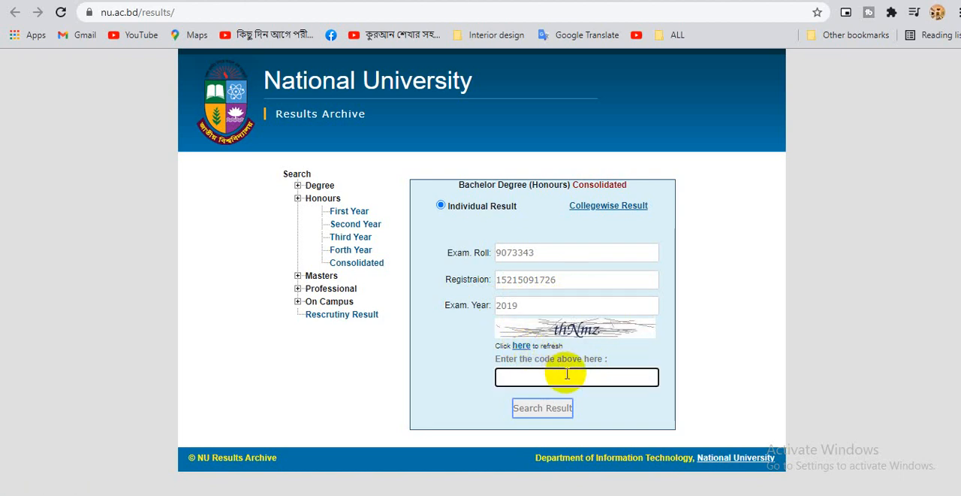
text(thNmz)
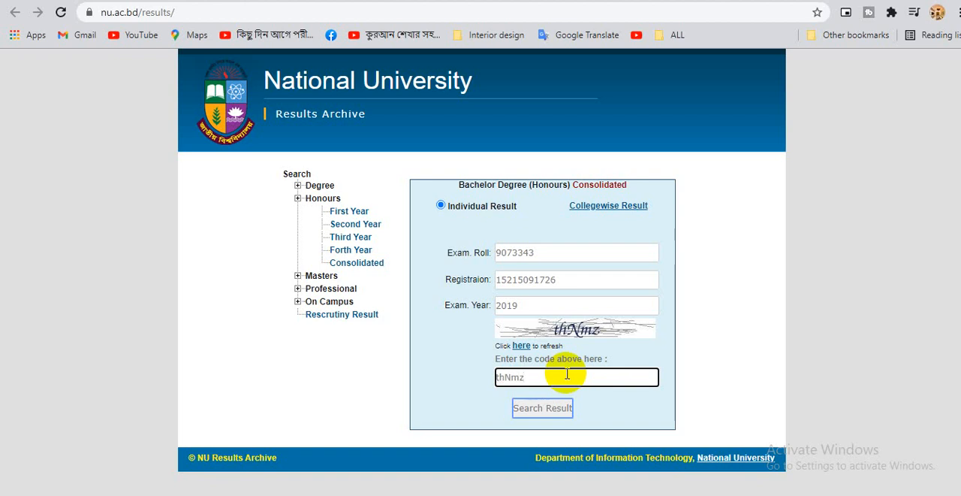
Search and display the 2019 Bachelor Honours result with CGPA 2.93 and course grades.
click(542, 409)
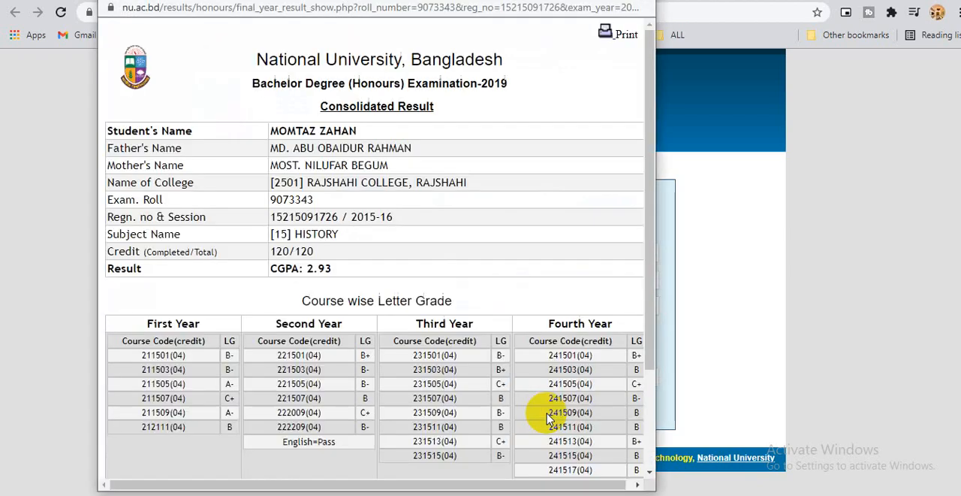
mouse_move(413, 282)
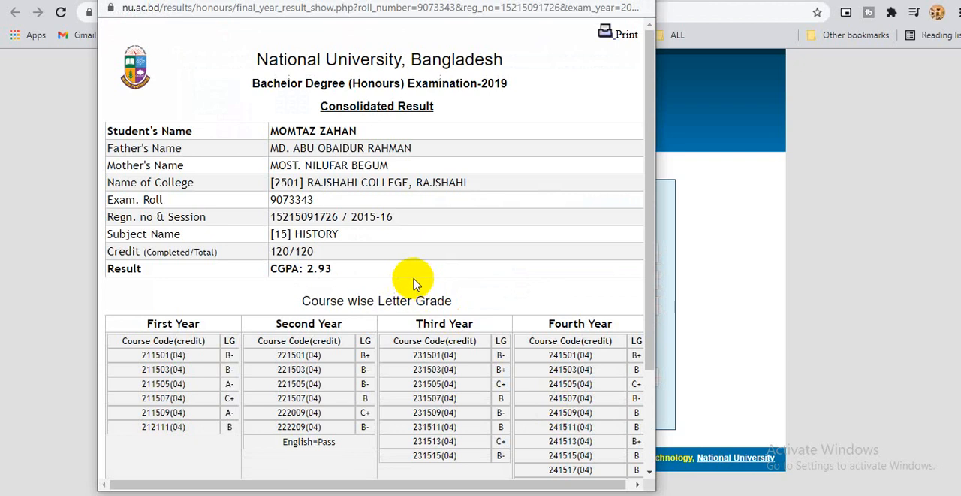
scroll(down, 3)
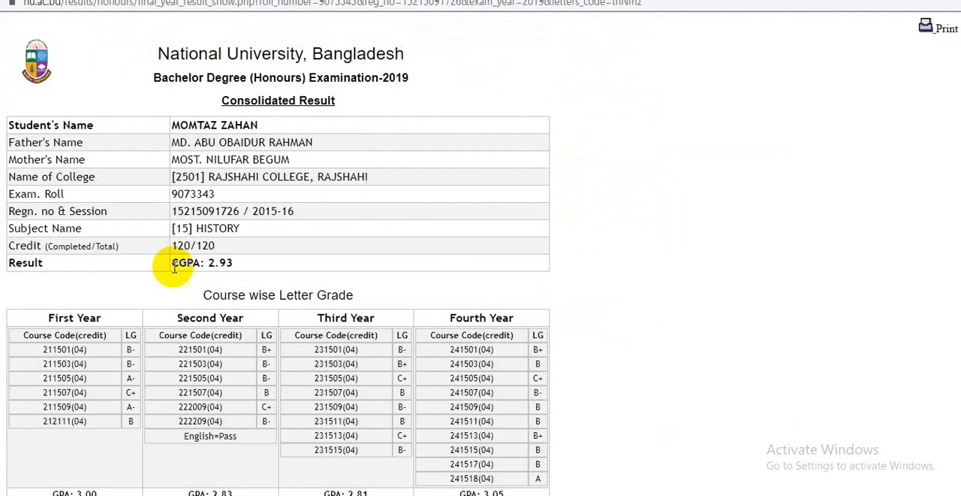
scroll(down, 3)
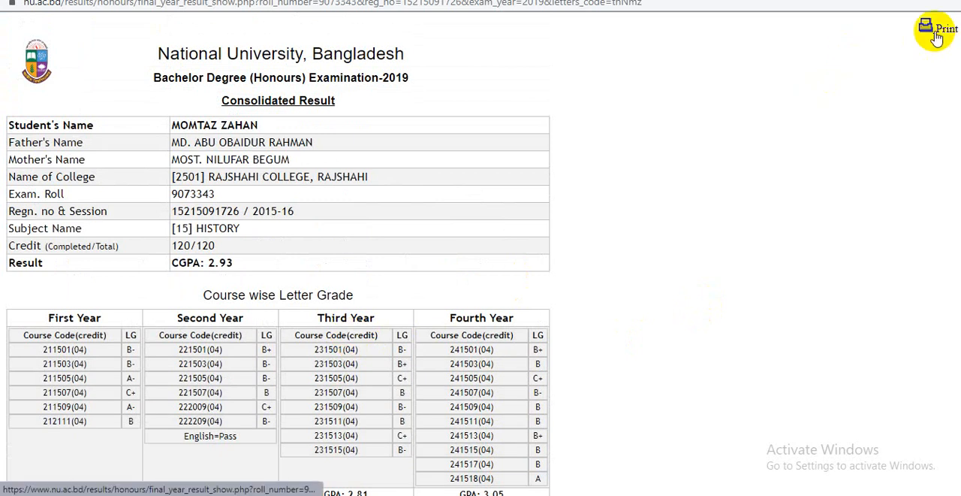
Print the consolidated result to AnyDesk Printer, whose queue shows the job with an error.
click(944, 29)
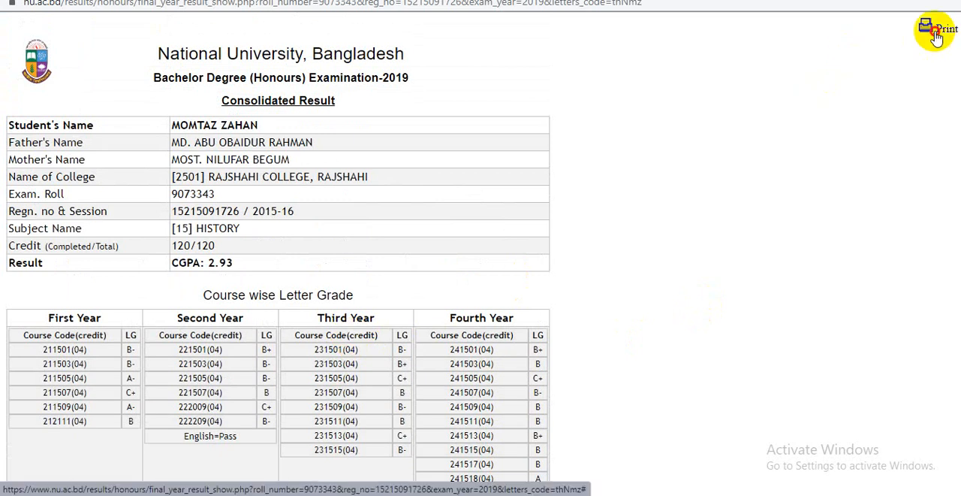
click(938, 33)
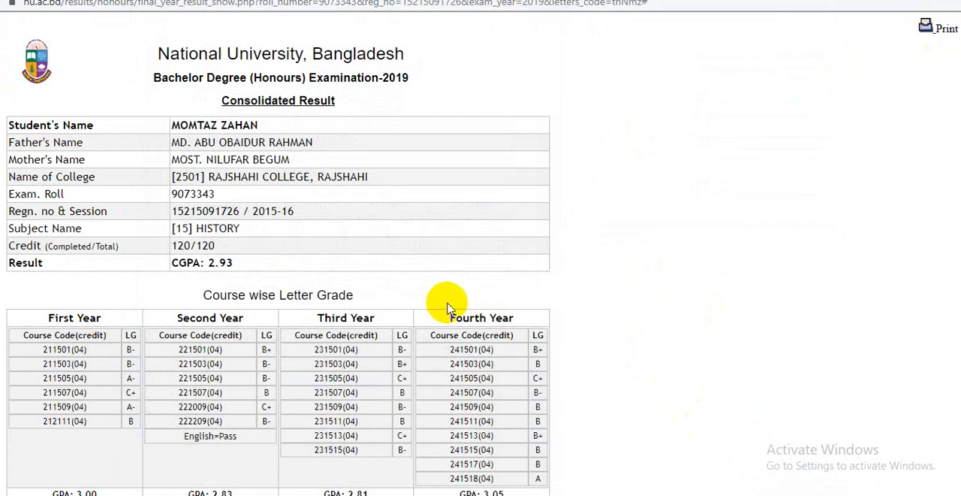
click(945, 27)
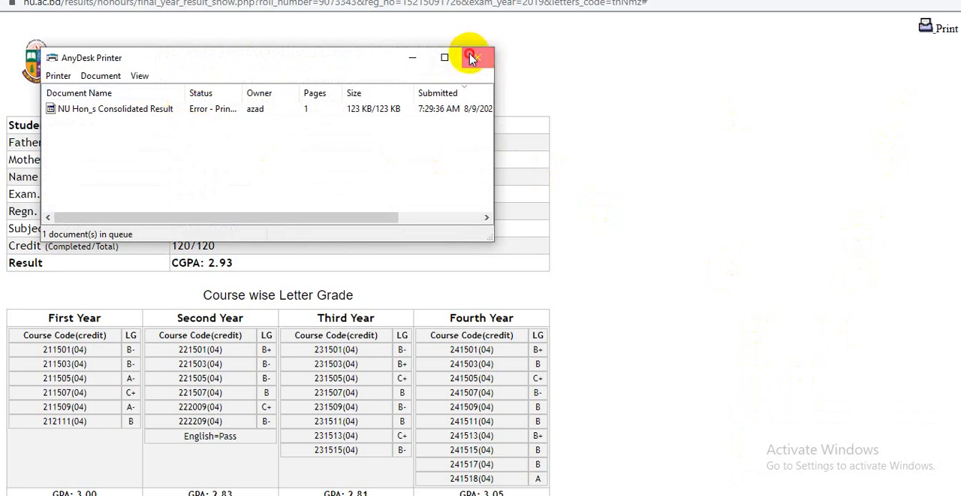
Close the printer queue and set Chrome's print destination to Save as PDF.
click(472, 57)
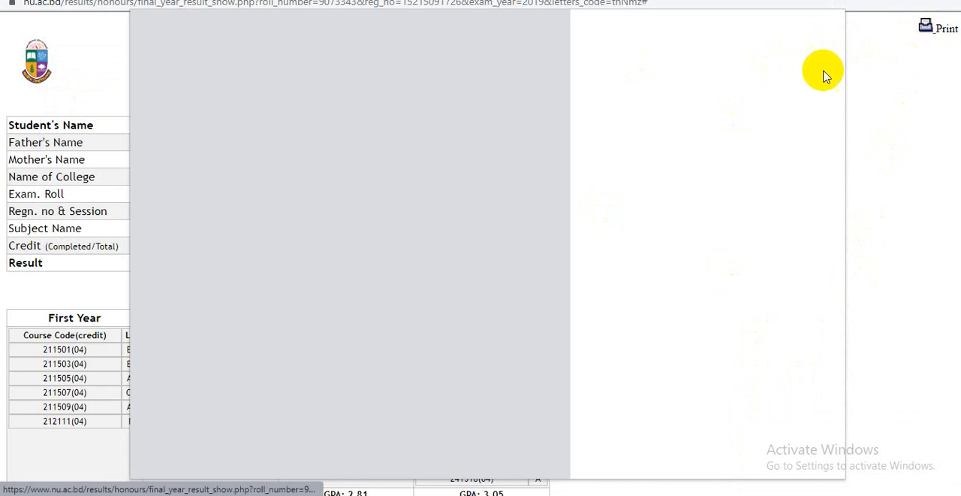
click(944, 27)
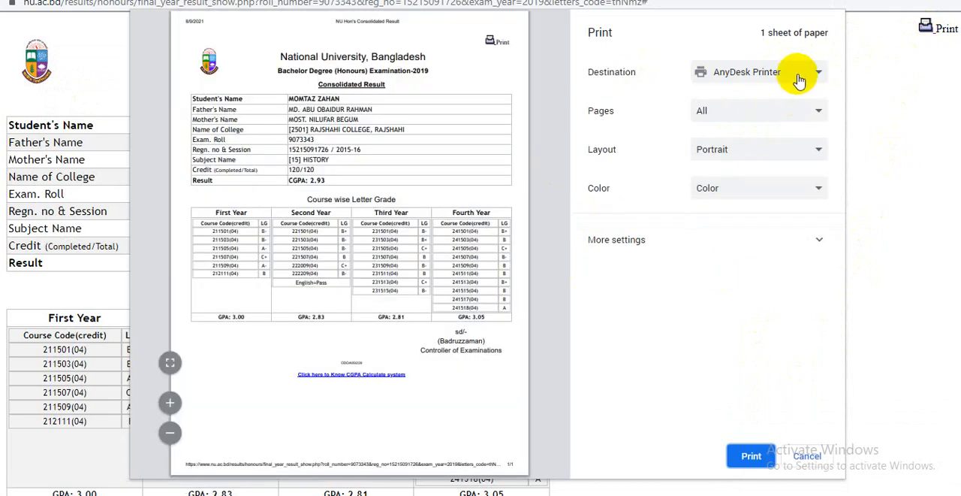
click(758, 72)
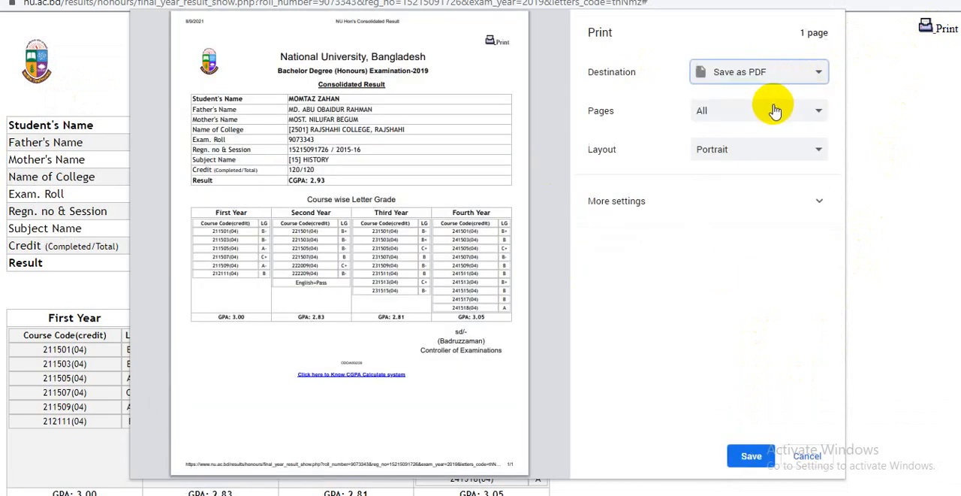